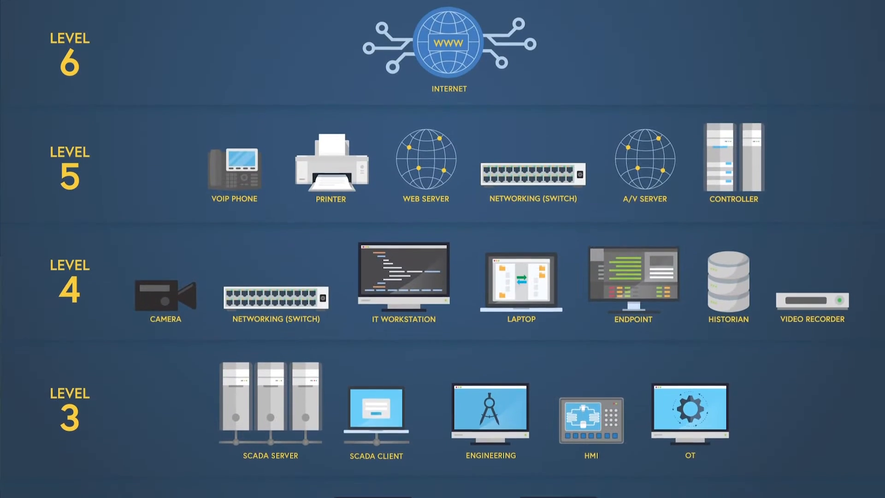
scroll("down", 3)
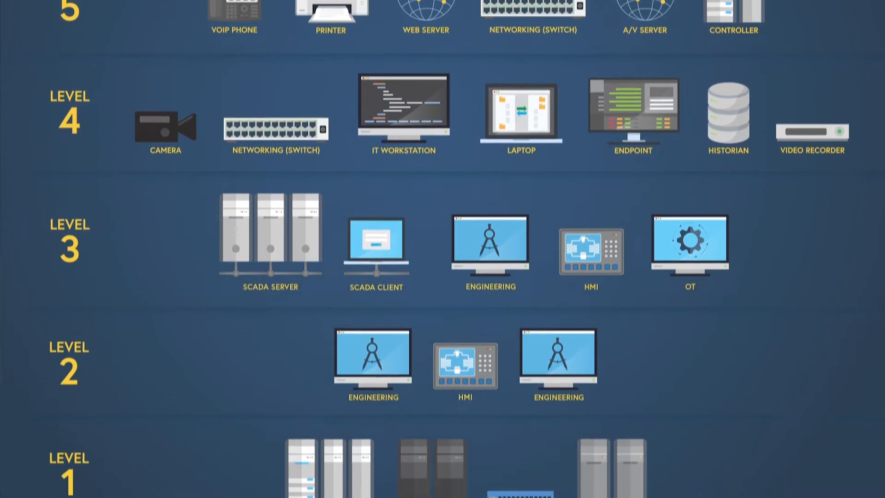
scroll("down", 3)
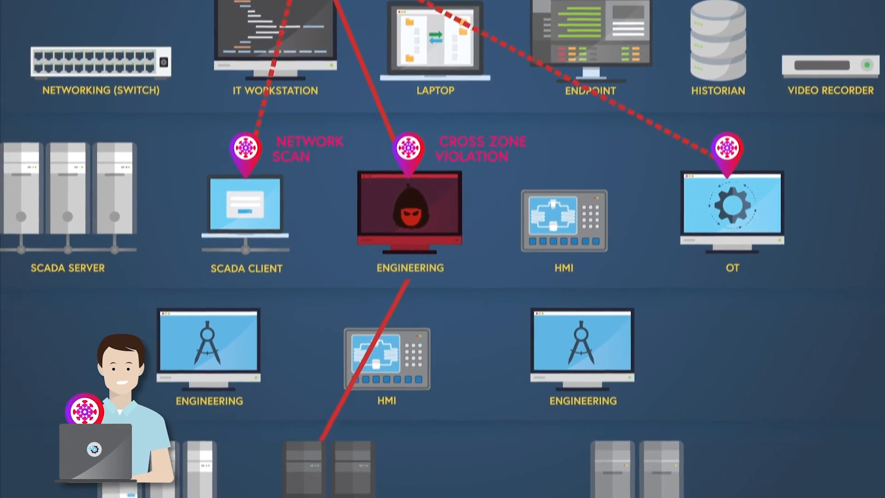
scroll("down", 3)
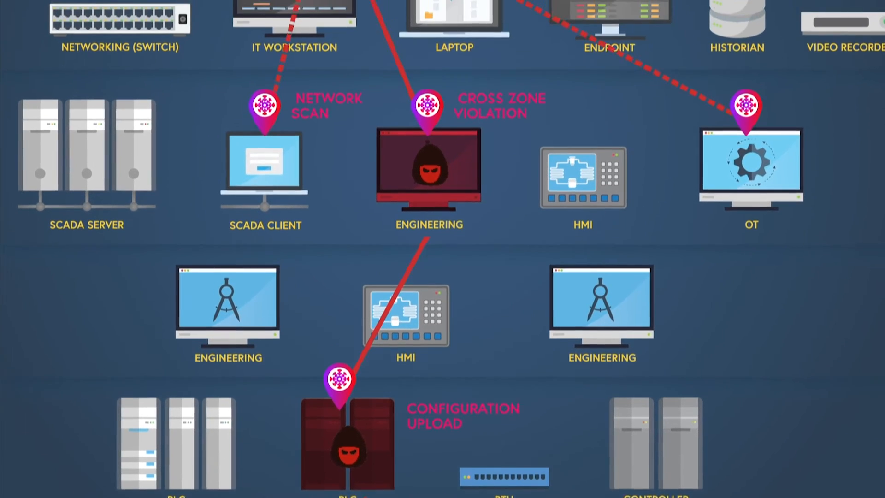
scroll("down", 3)
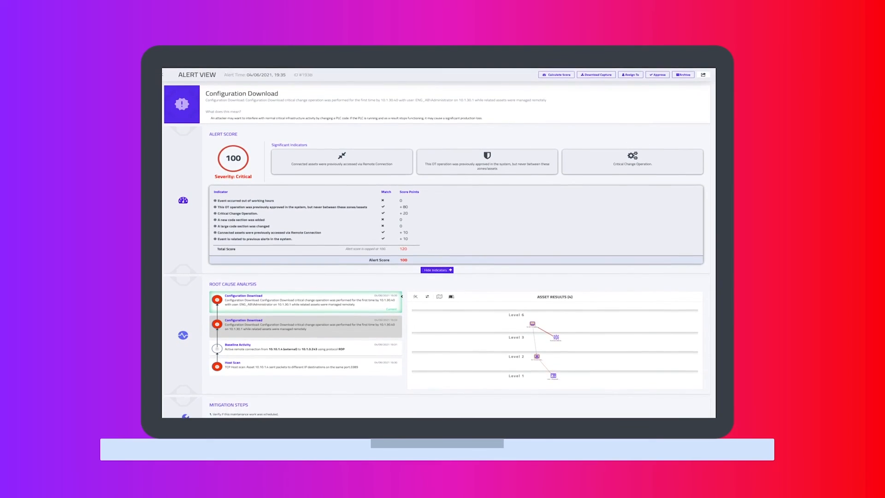
scroll("down", 3)
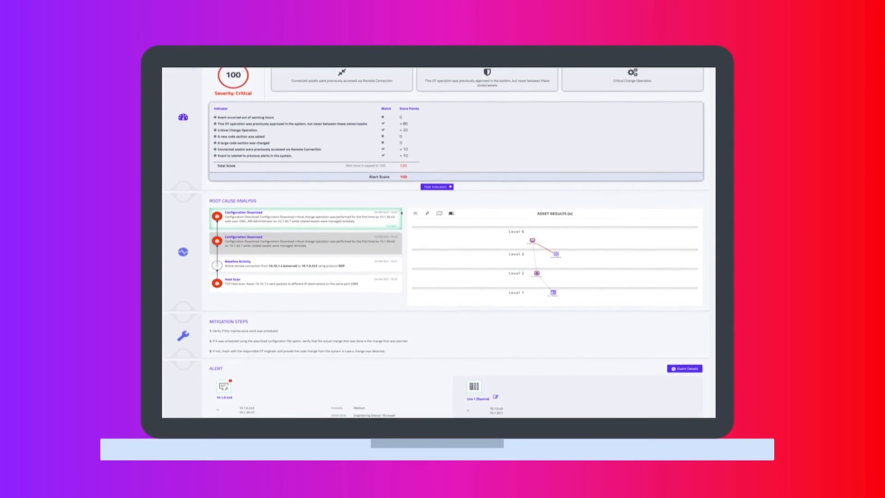
scroll("down", 3)
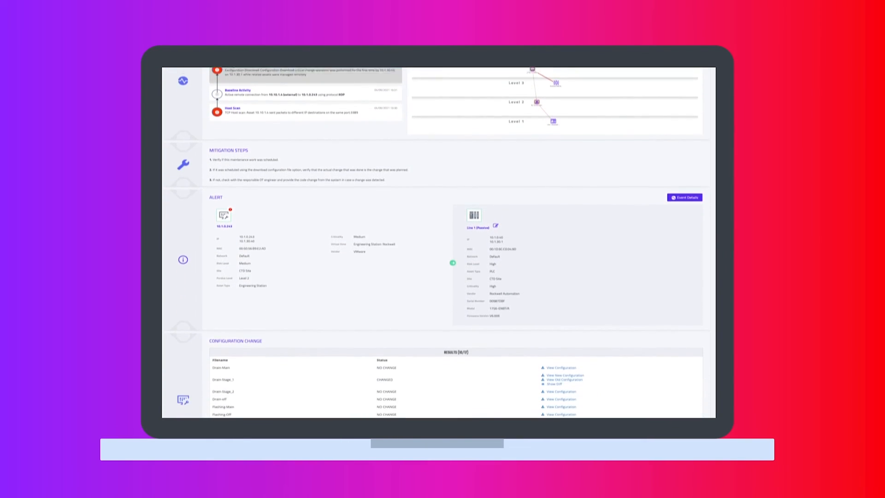
scroll("down", 3)
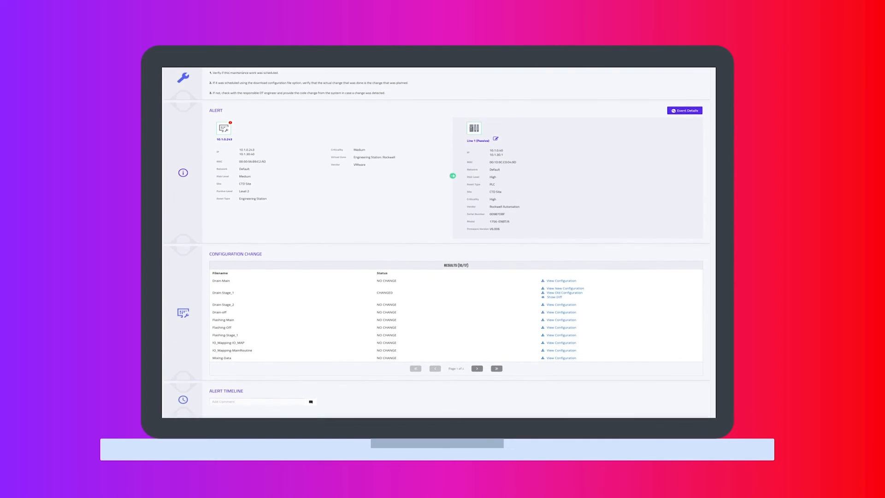